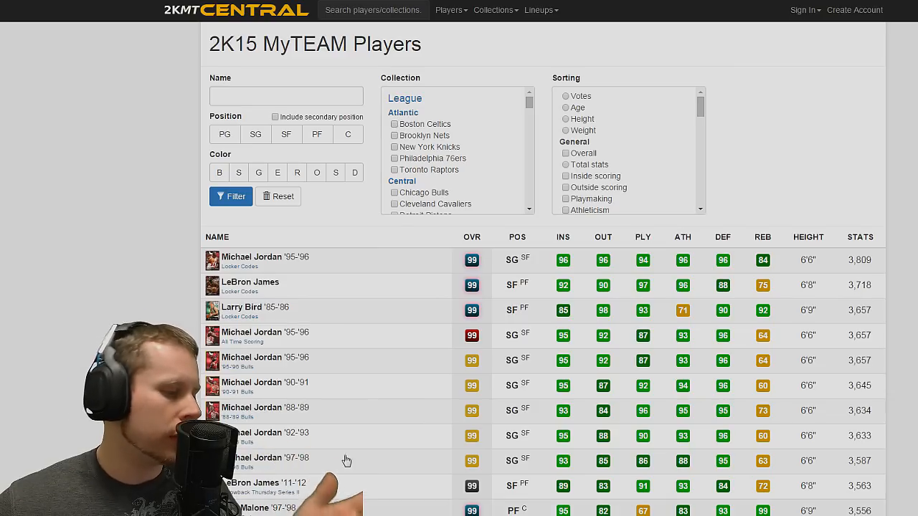
Try and clear the Boston Celtics filter, then list only centers sorted by overall rating
{"action": "left_click", "coordinate": [394, 123]}
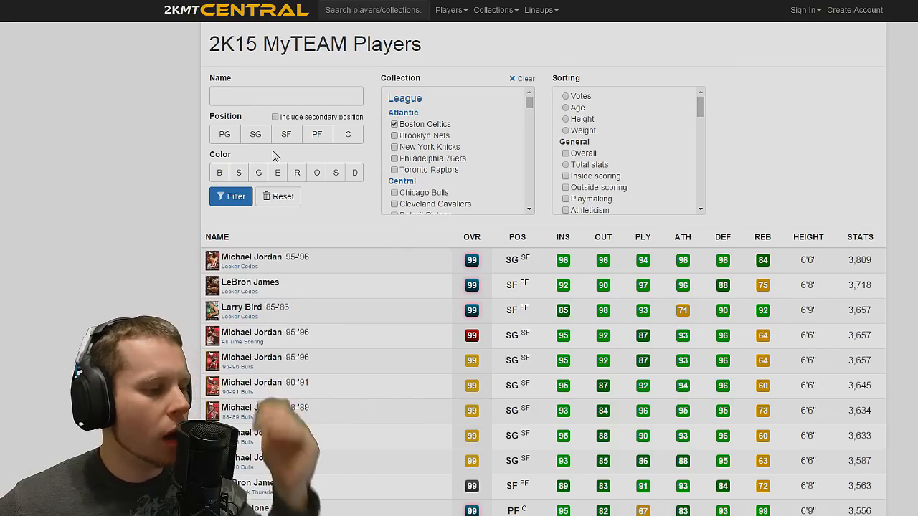
{"action": "left_click", "coordinate": [231, 196]}
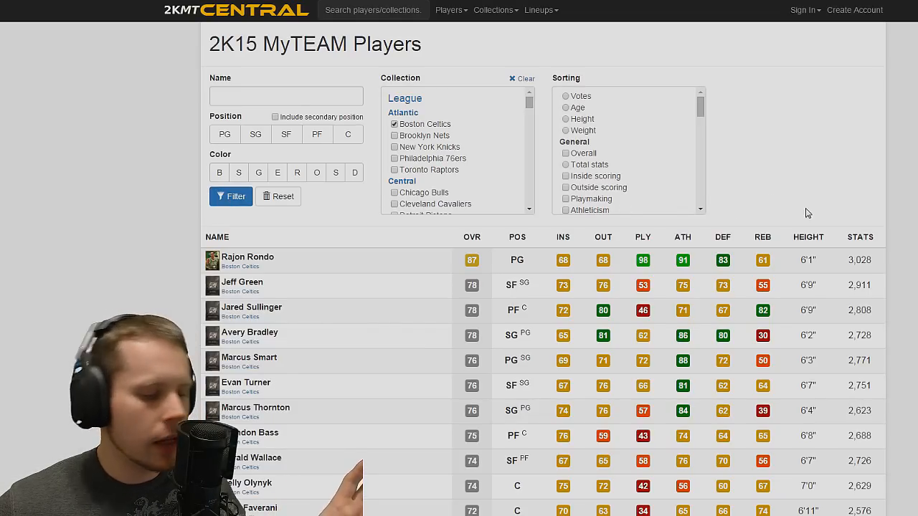
{"action": "left_click", "coordinate": [763, 237]}
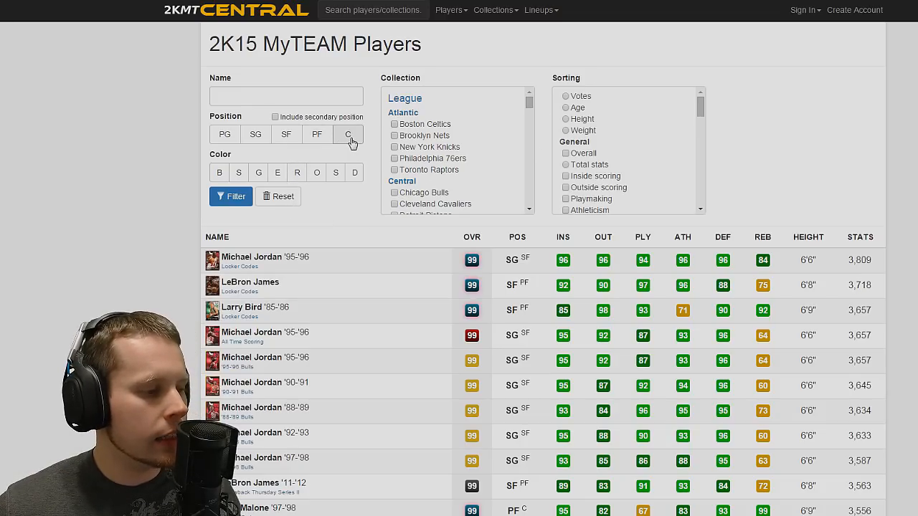
{"action": "left_click", "coordinate": [348, 134]}
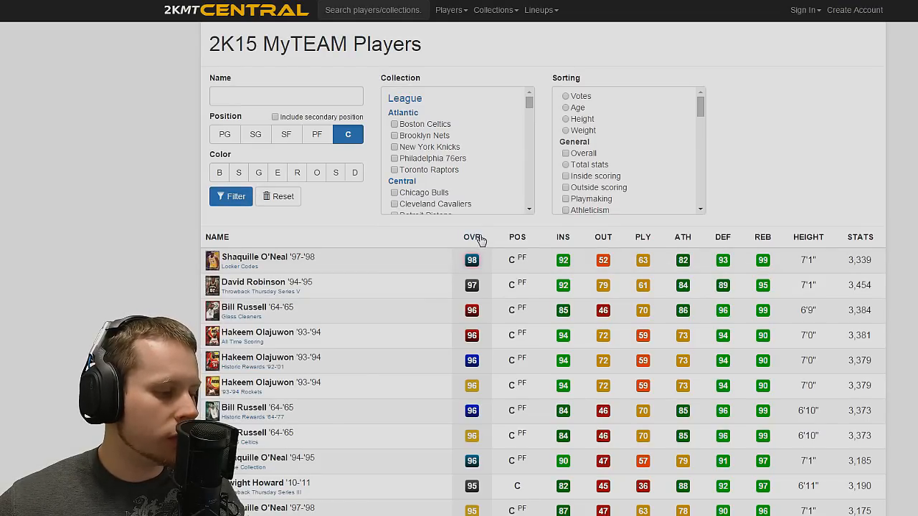
{"action": "left_click", "coordinate": [566, 152]}
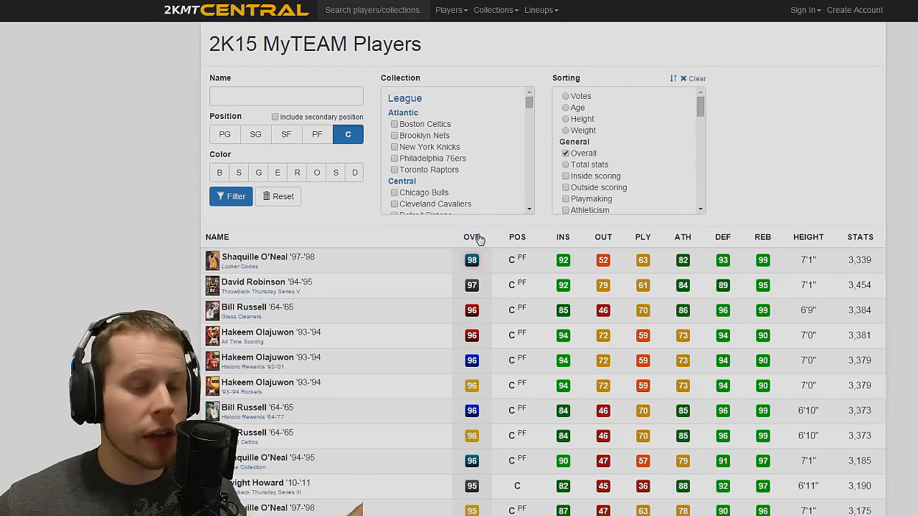
{"action": "mouse_move", "coordinate": [542, 244]}
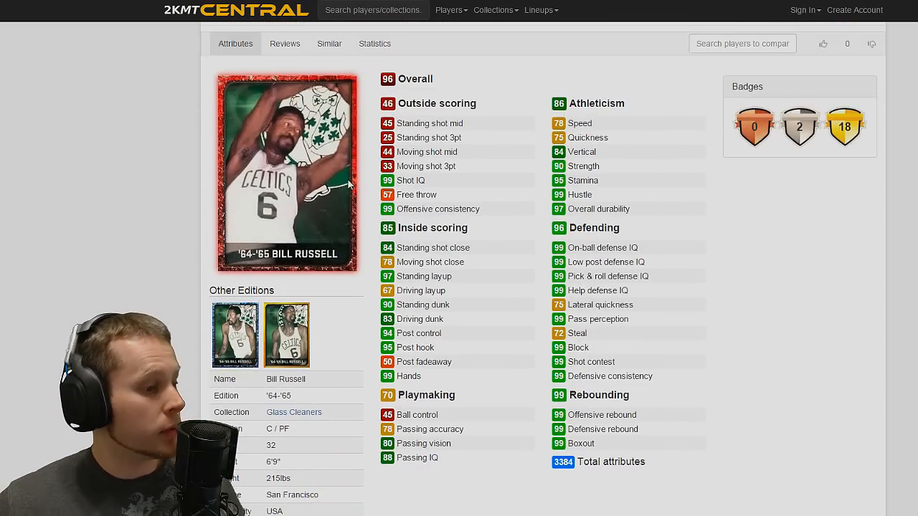
{"action": "mouse_move", "coordinate": [323, 169]}
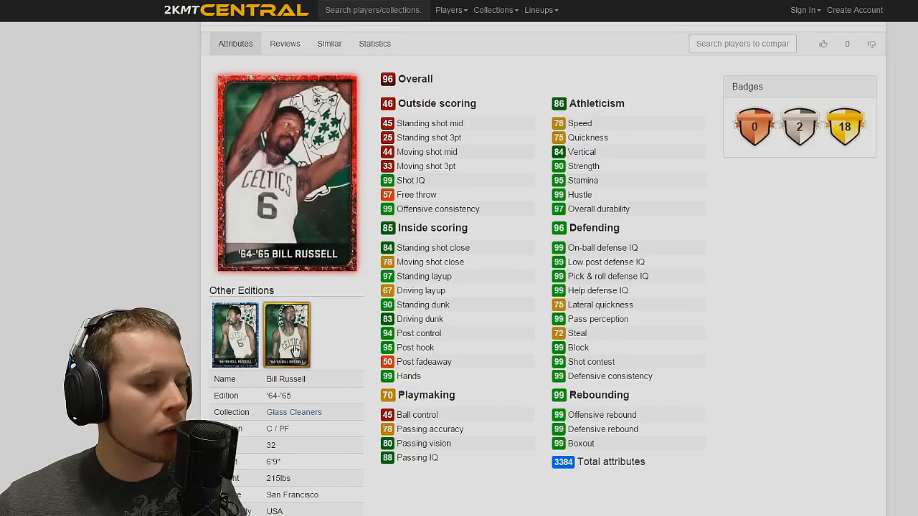
Scroll down Bill Russell's '64-'65 card to review his attribute ratings
{"action": "scroll", "scroll_direction": "down", "scroll_amount": 3}
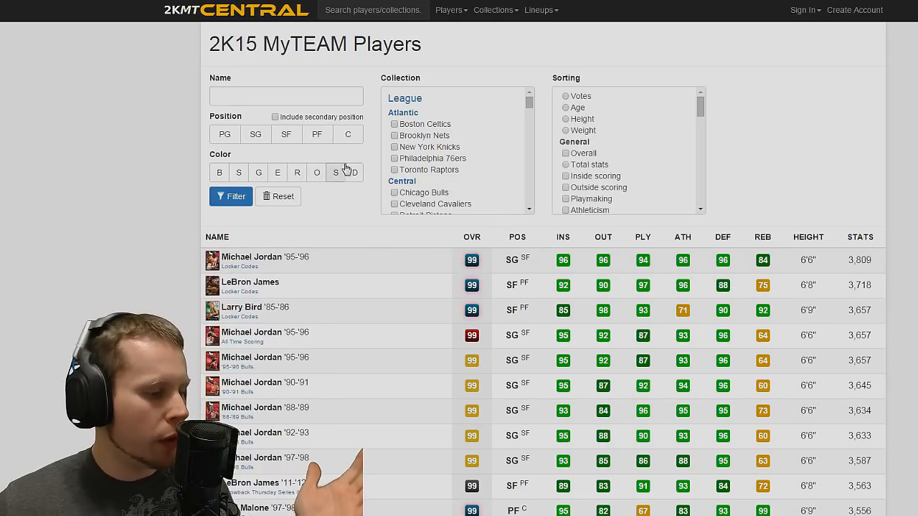
Filter to small forwards and open LeBron James's Locker Codes card
{"action": "left_click", "coordinate": [231, 195]}
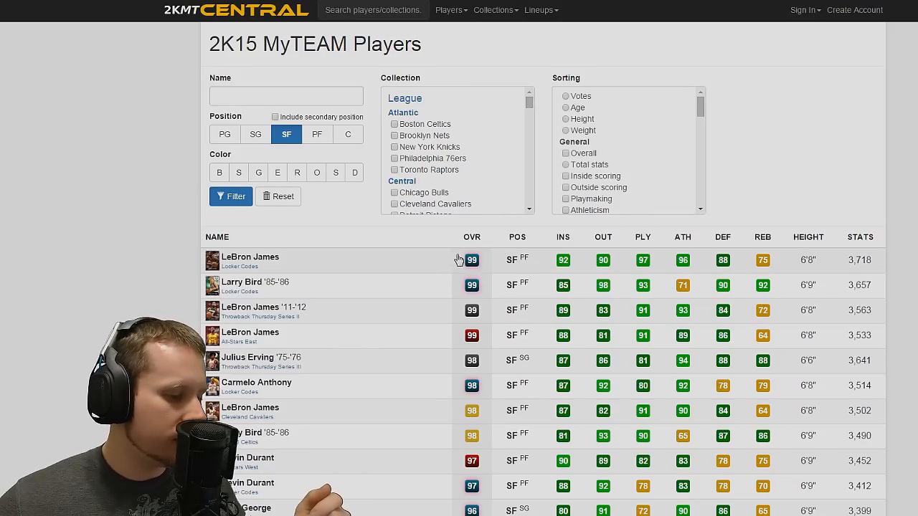
{"action": "left_click", "coordinate": [249, 257]}
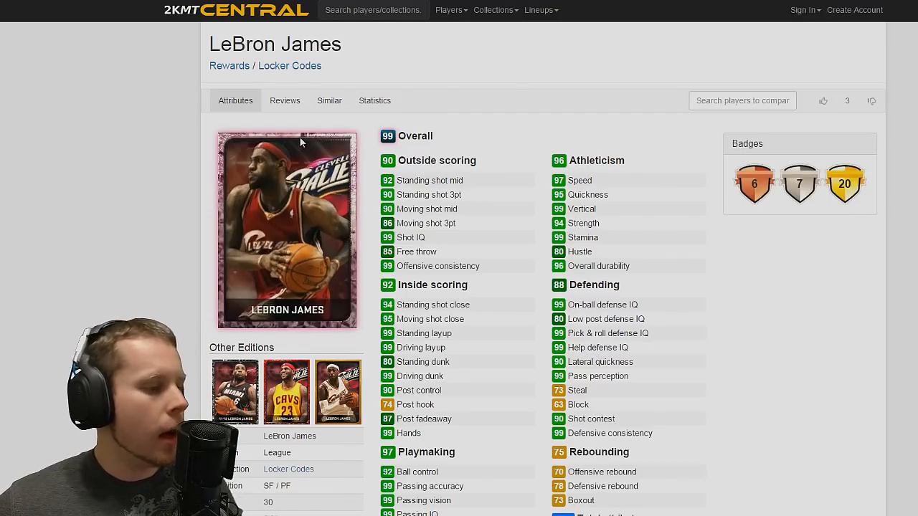
{"action": "mouse_move", "coordinate": [329, 101]}
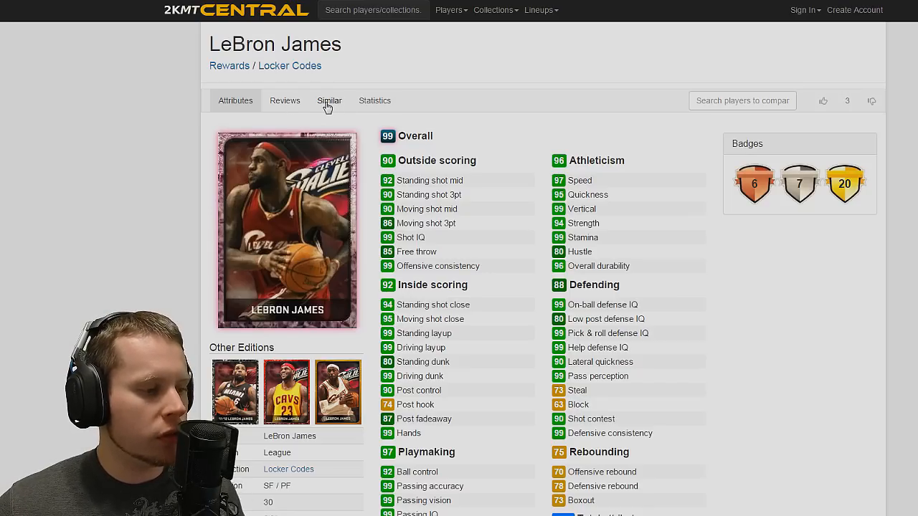
{"action": "mouse_move", "coordinate": [285, 100]}
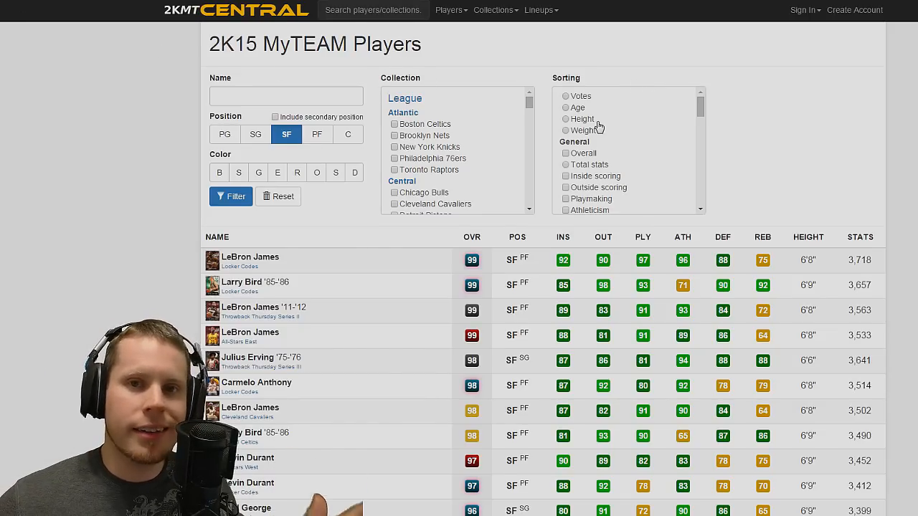
{"action": "mouse_move", "coordinate": [679, 107]}
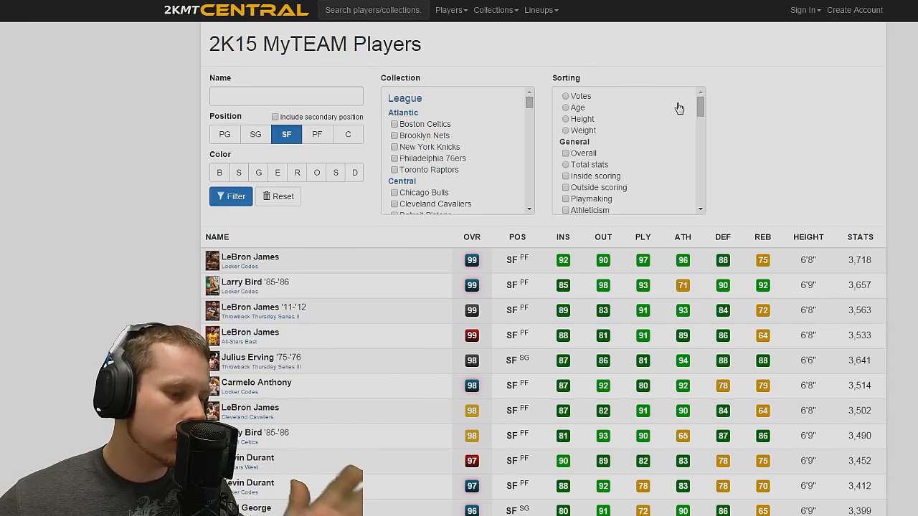
{"action": "mouse_move", "coordinate": [680, 108]}
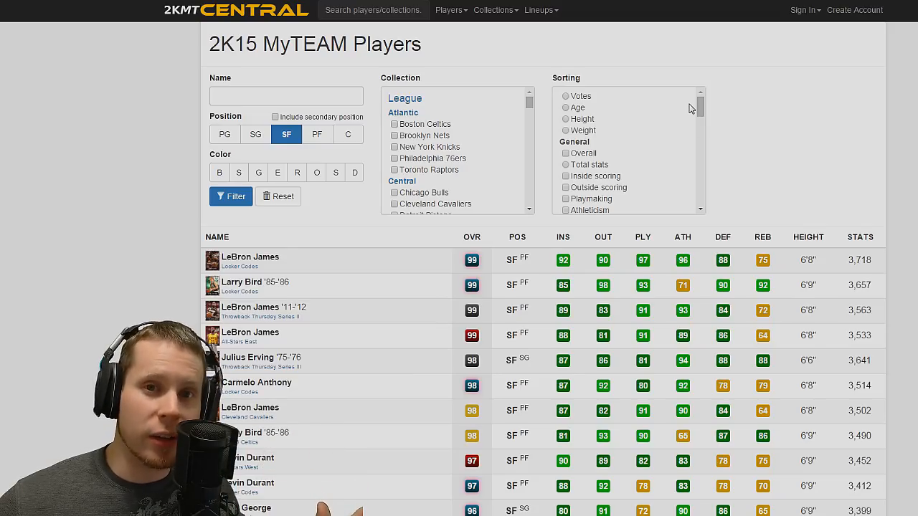
{"action": "scroll", "scroll_direction": "down", "scroll_amount": 3}
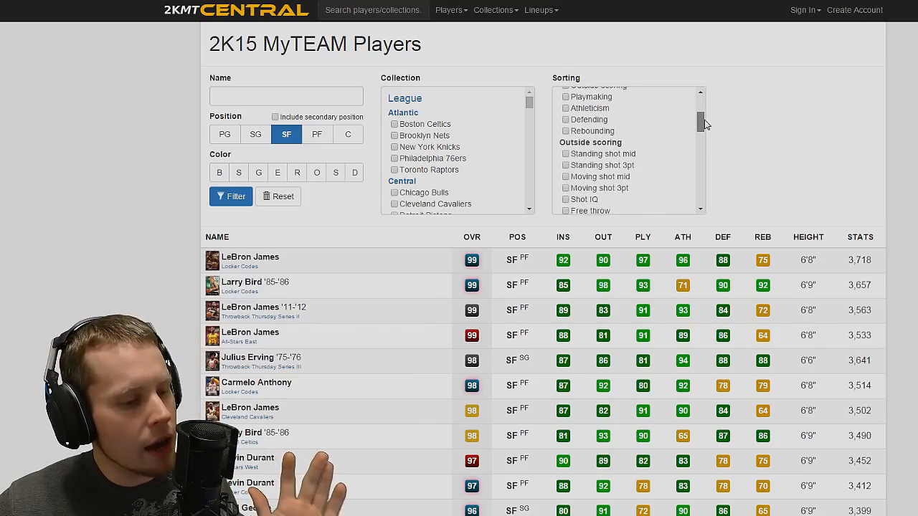
{"action": "scroll", "scroll_direction": "down", "scroll_amount": 3}
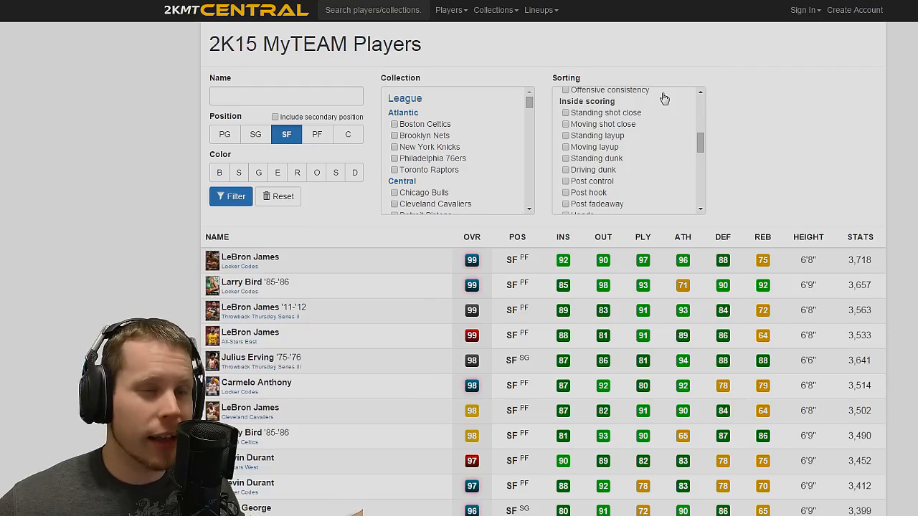
{"action": "mouse_move", "coordinate": [554, 186]}
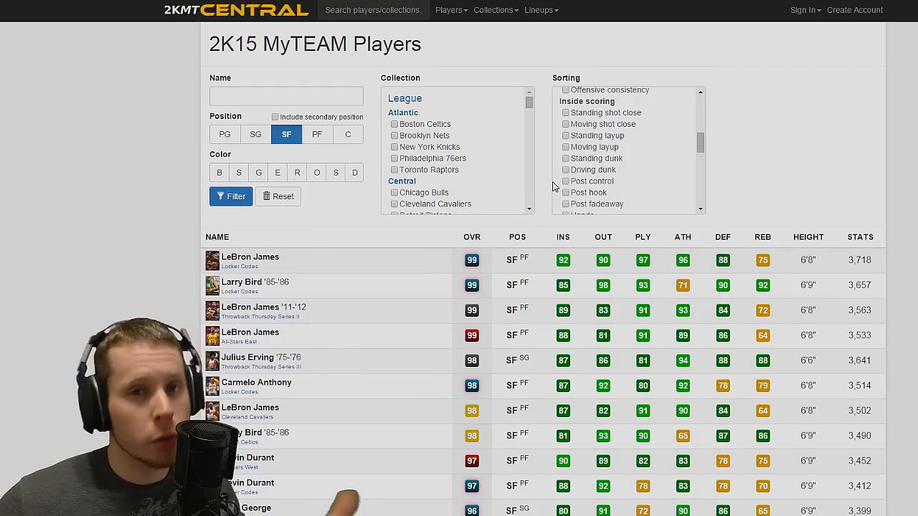
Go to Lineups > All Lineups to list user-created 2K15 MyTEAM lineups
{"action": "left_click", "coordinate": [539, 10]}
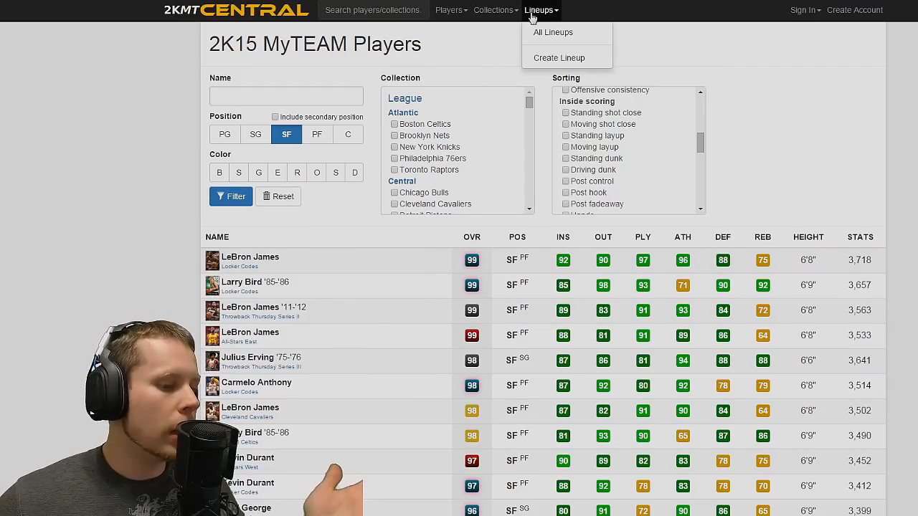
{"action": "left_click", "coordinate": [553, 32]}
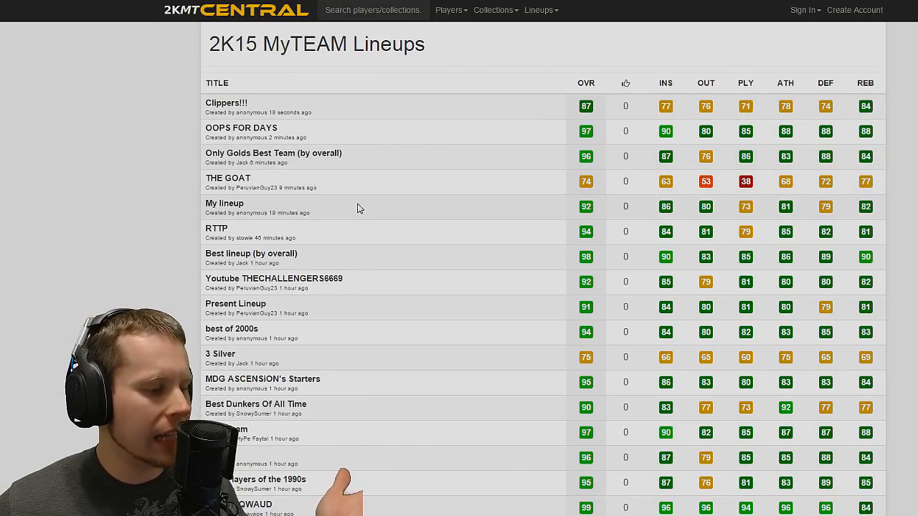
Open the anonymous 'My lineup' entry, showing its squad and 92 overall average
{"action": "left_click", "coordinate": [224, 203]}
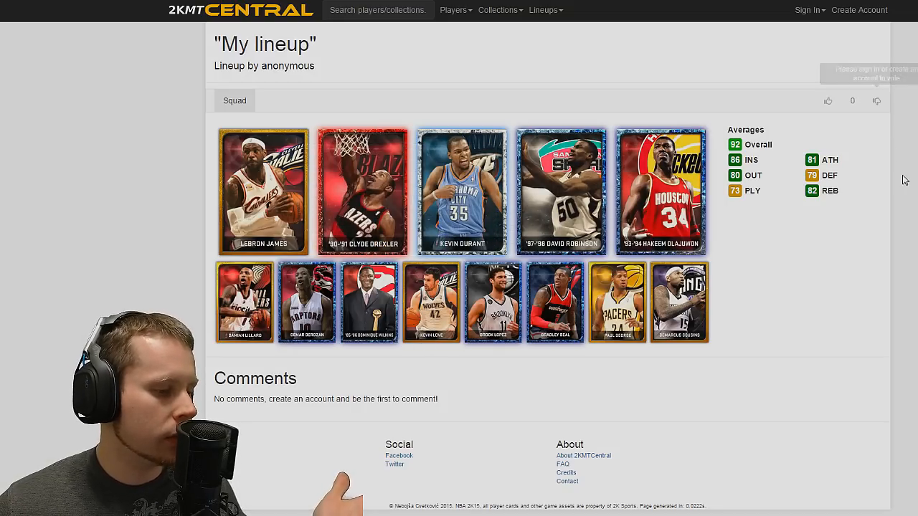
{"action": "mouse_move", "coordinate": [363, 191]}
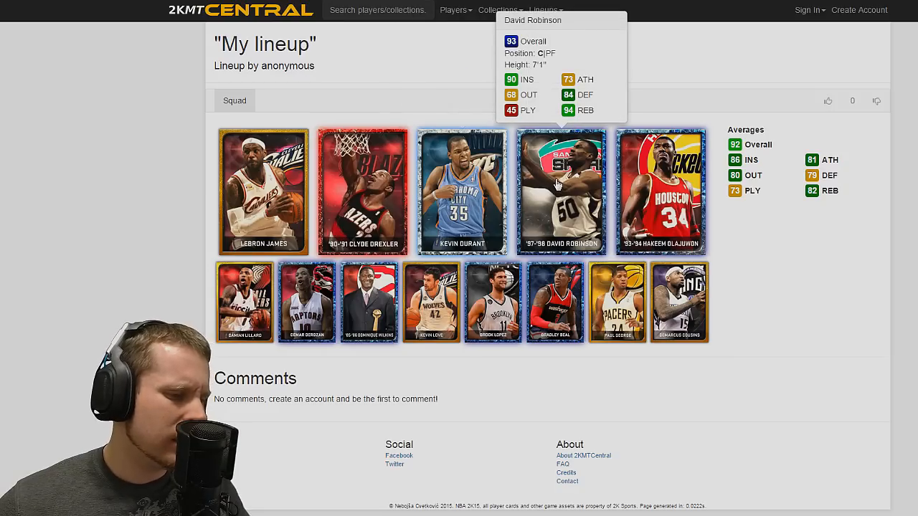
{"action": "mouse_move", "coordinate": [660, 188]}
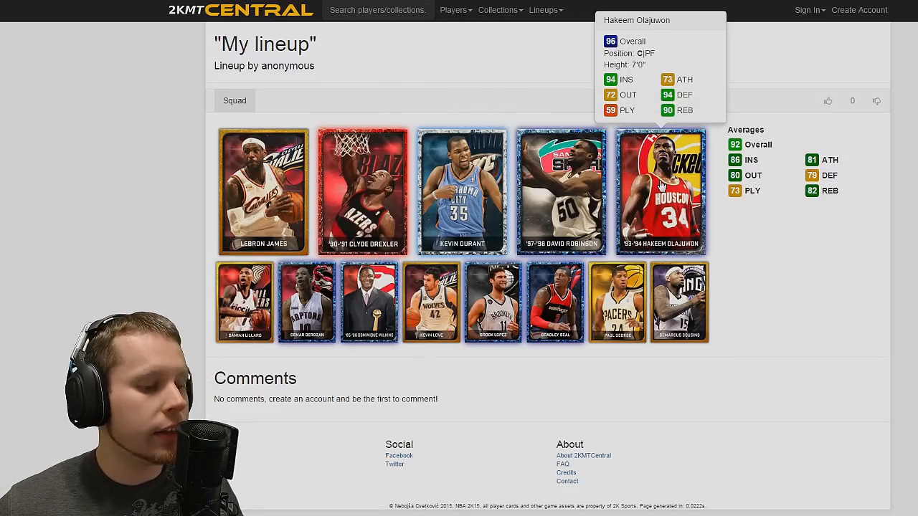
{"action": "mouse_move", "coordinate": [362, 191]}
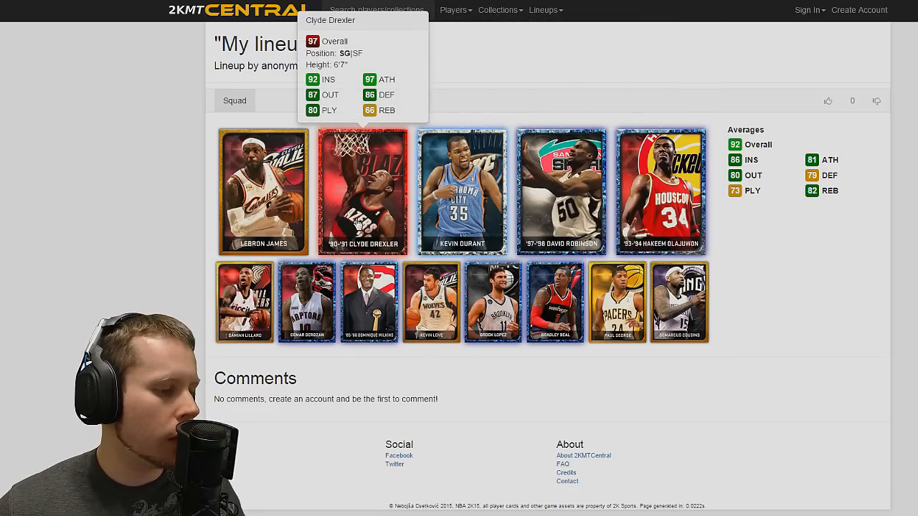
{"action": "mouse_move", "coordinate": [251, 237]}
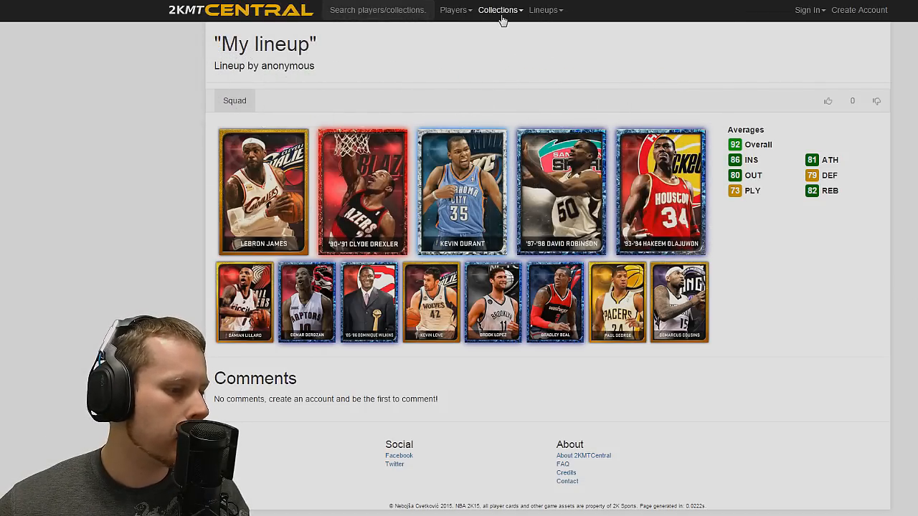
Browse the Collections > Players overview, then return to the unfiltered players list
{"action": "left_click", "coordinate": [498, 10]}
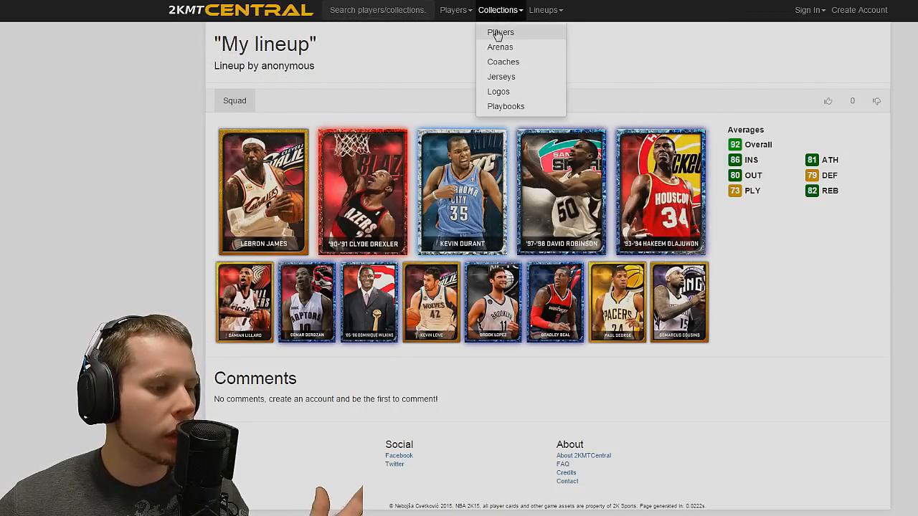
{"action": "left_click", "coordinate": [500, 31]}
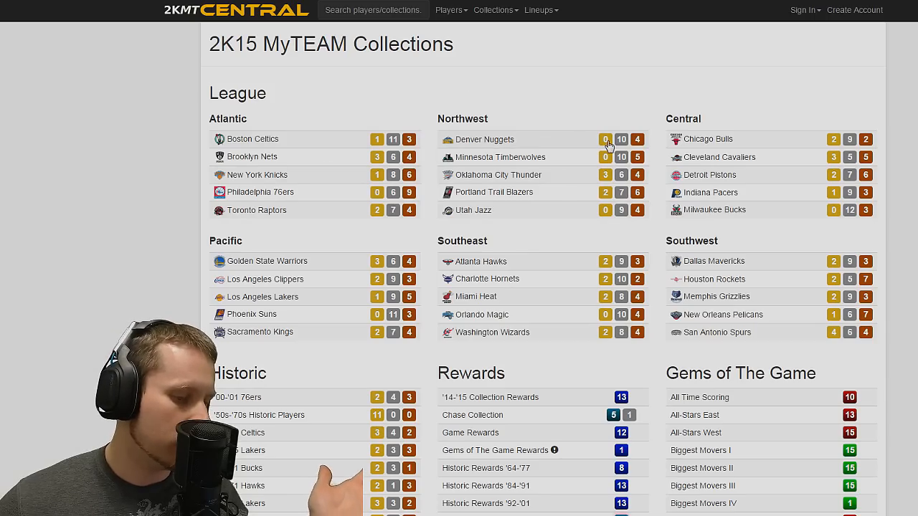
{"action": "left_click", "coordinate": [485, 139]}
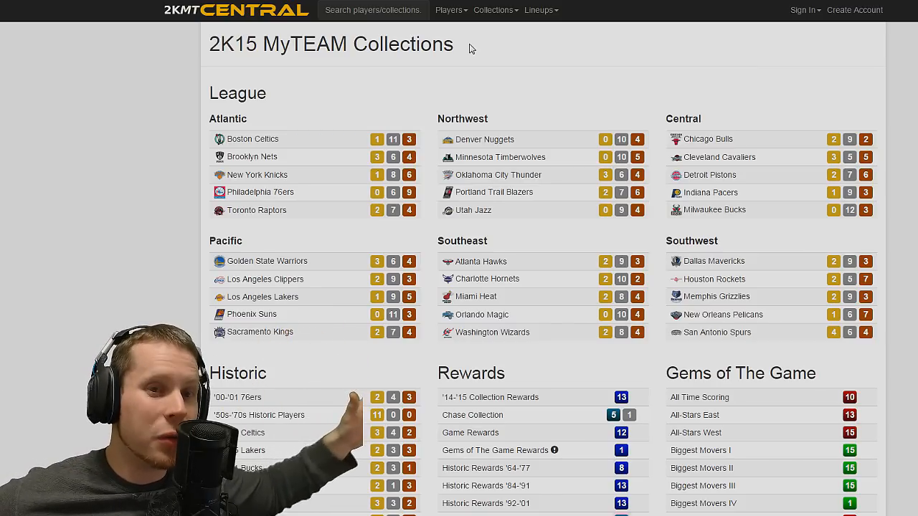
{"action": "left_click", "coordinate": [450, 10]}
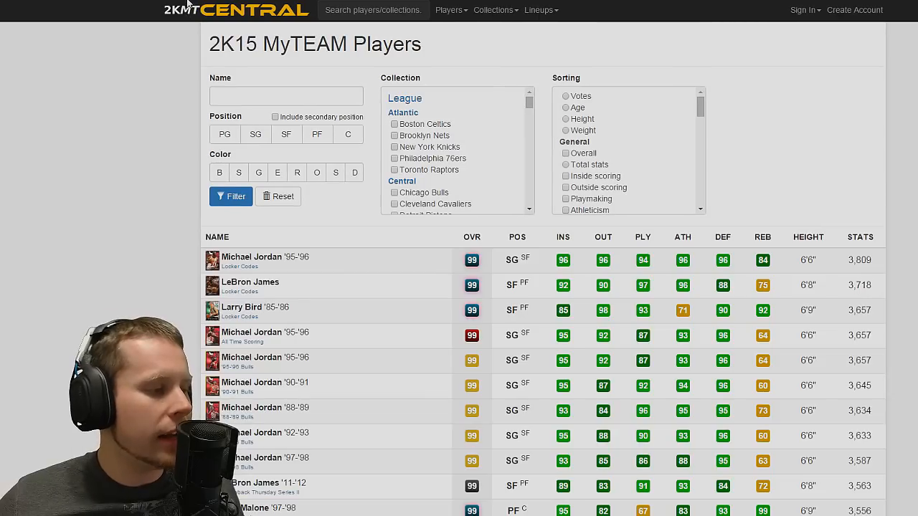